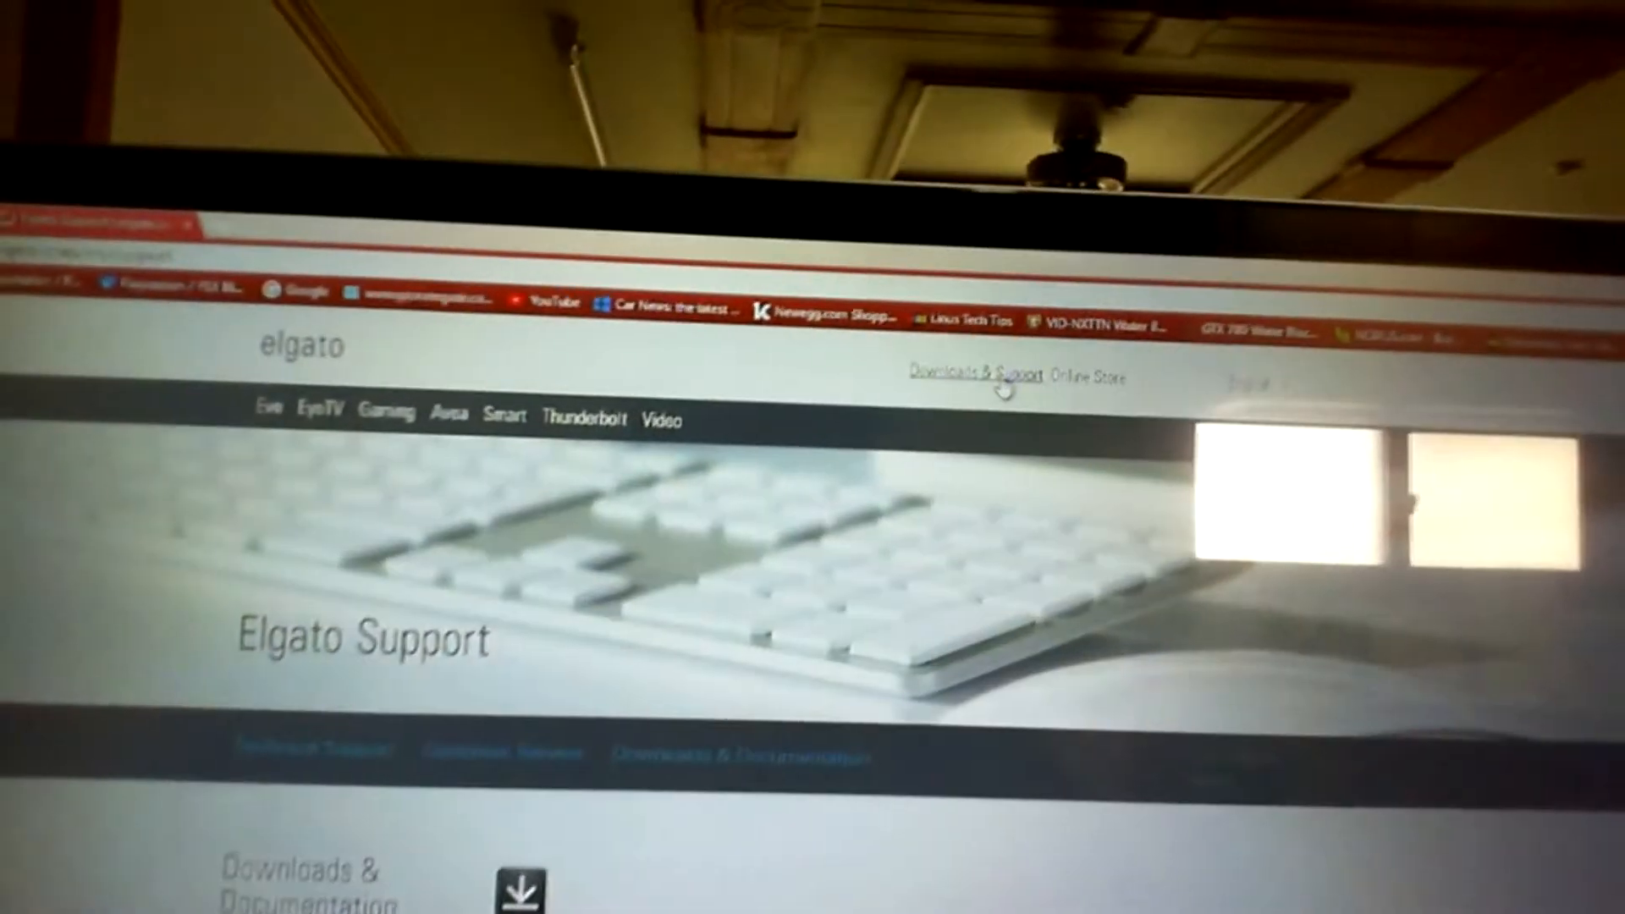
Navigate via Downloads & Support to the Game Capture HD Windows release notes listing older versions.
left_click(964, 375)
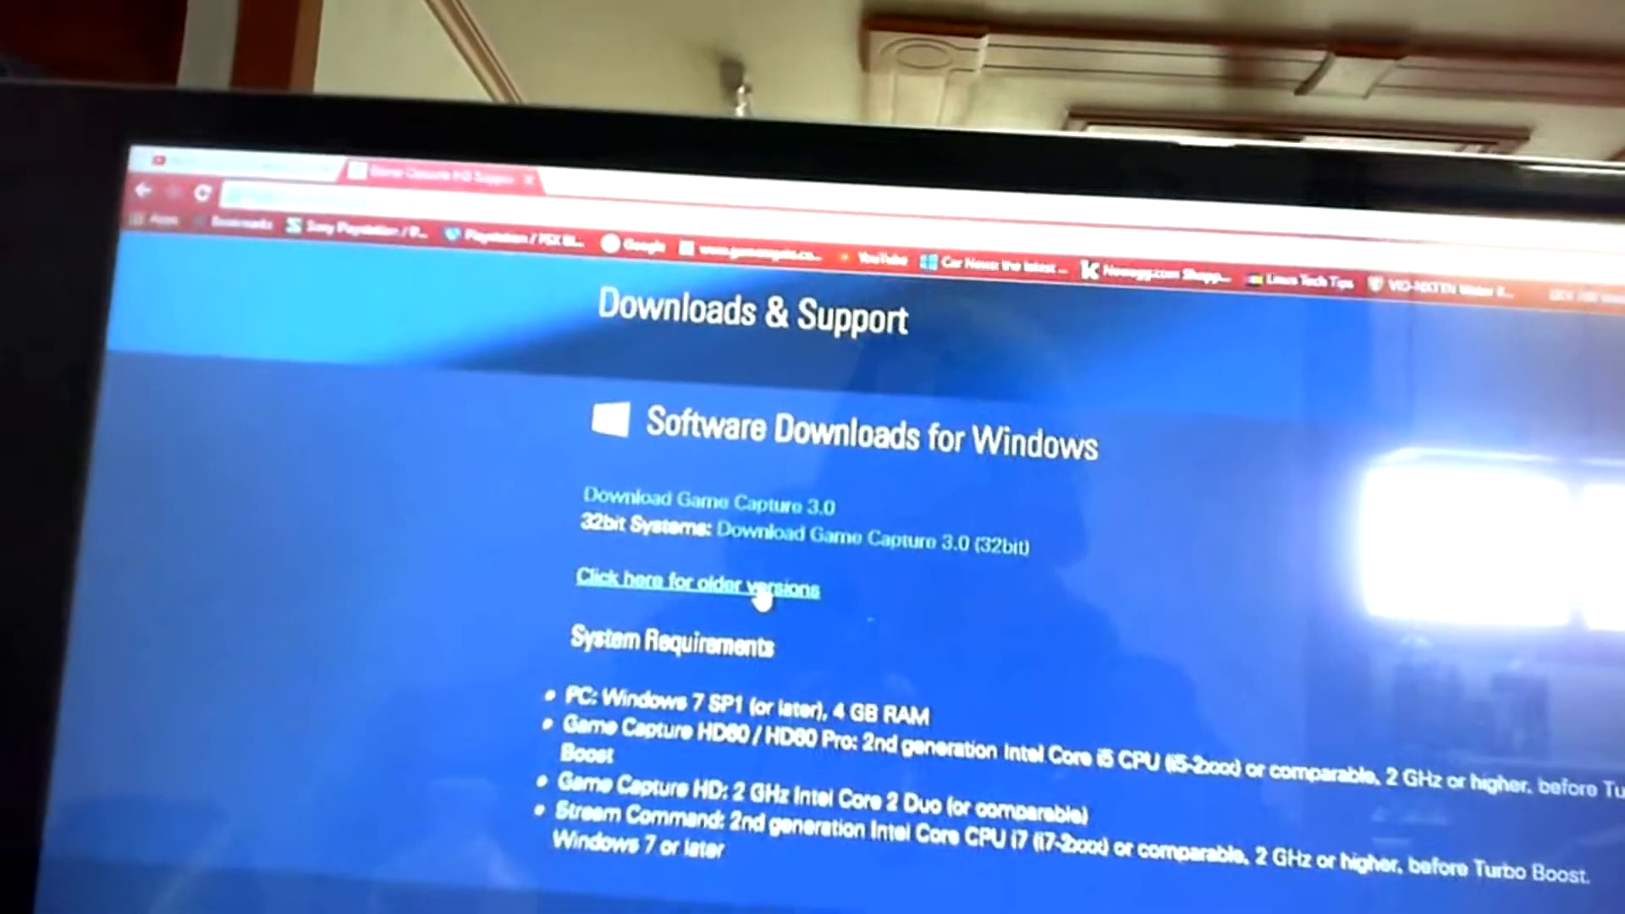
left_click(694, 582)
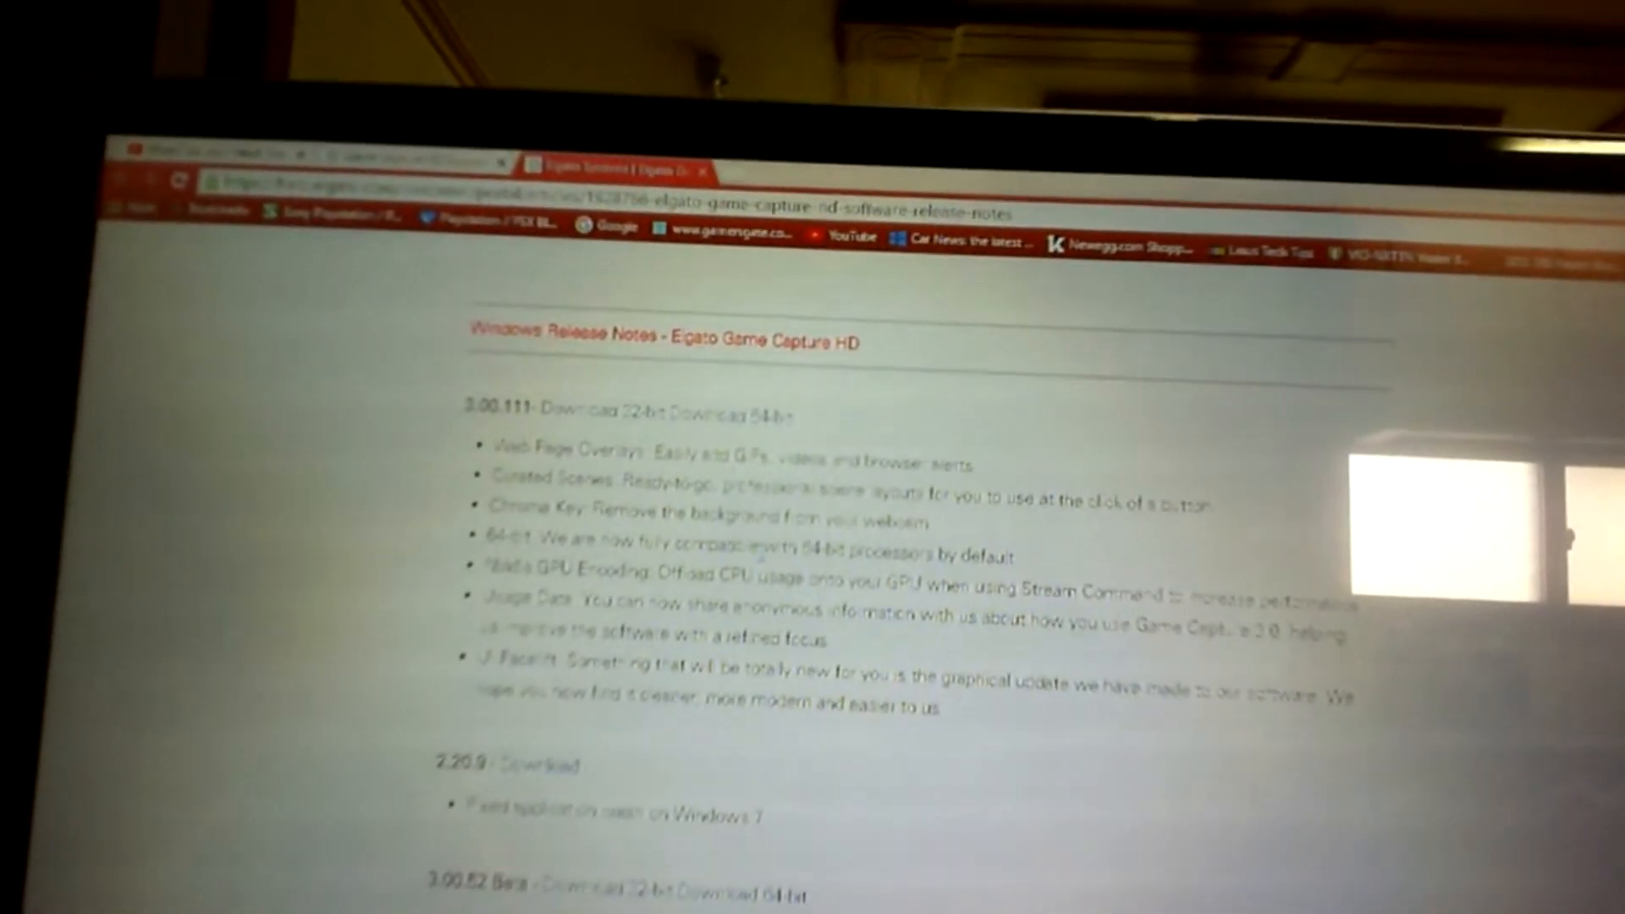